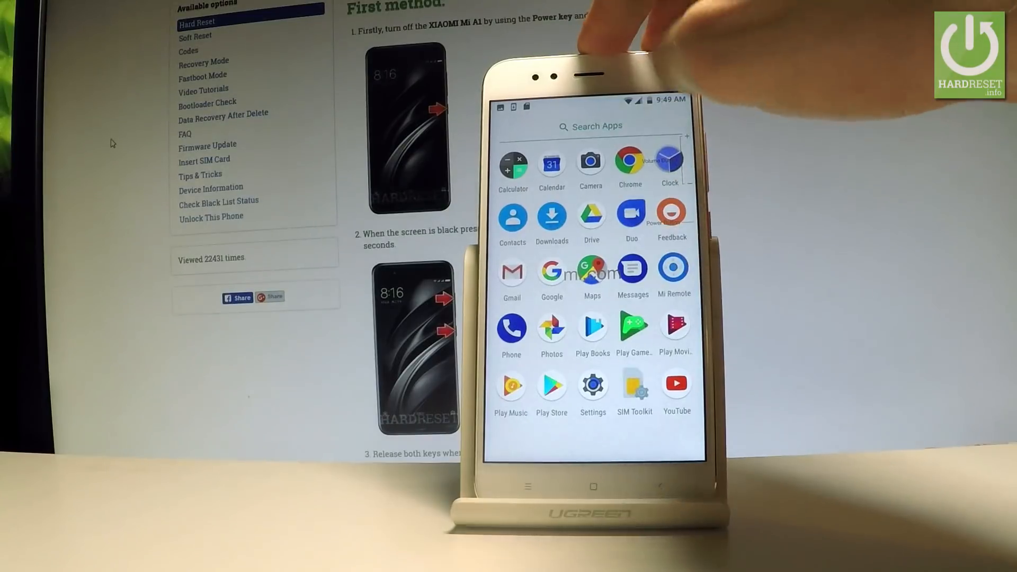
Launch Google Photos from the app drawer and show the Albums tab with the Screenshots album.
{"action": "left_click", "coordinate": [551, 330]}
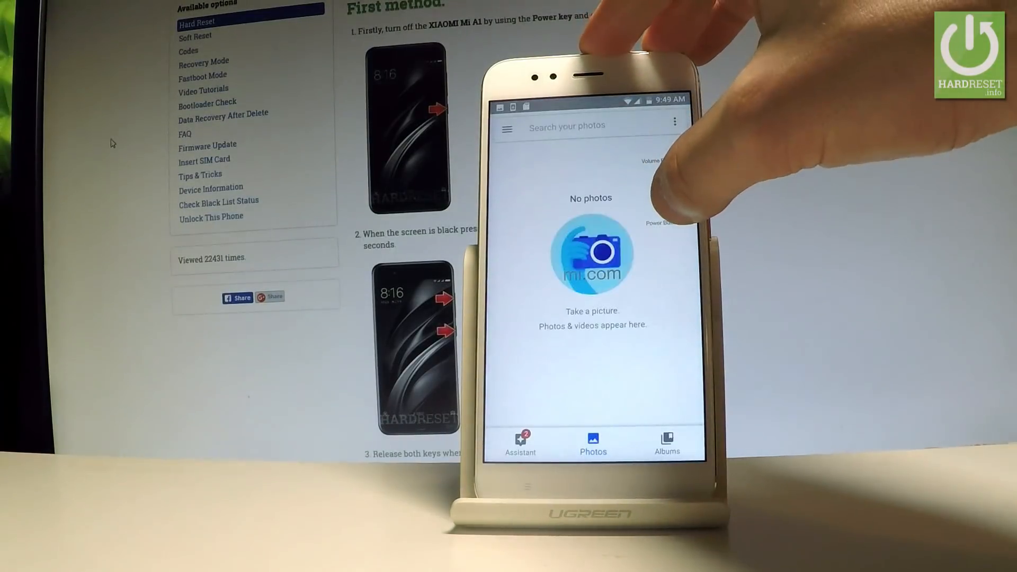
{"action": "left_click", "coordinate": [668, 444]}
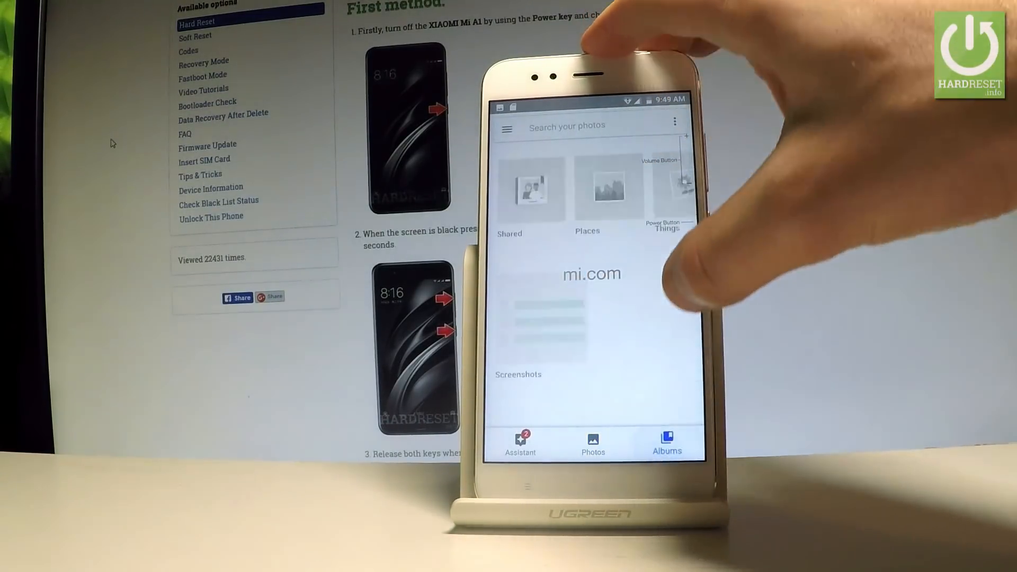